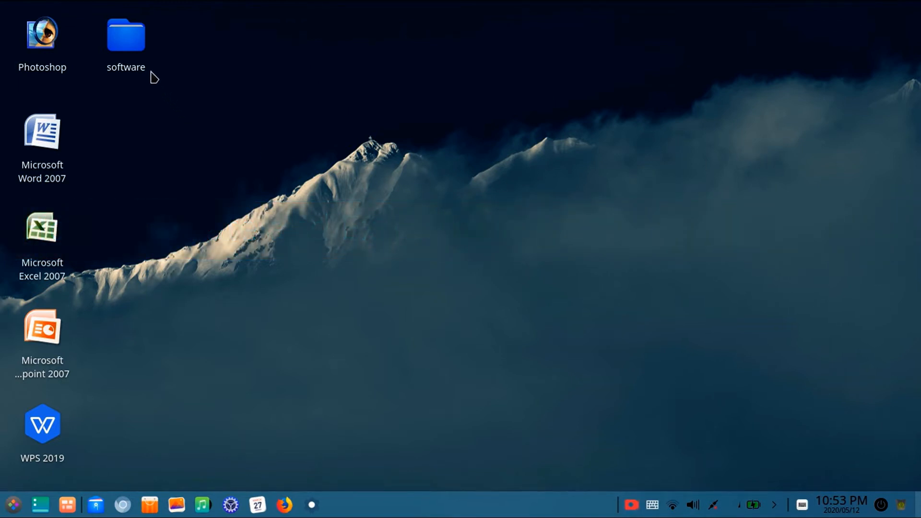
pyautogui.moveTo(137, 64)
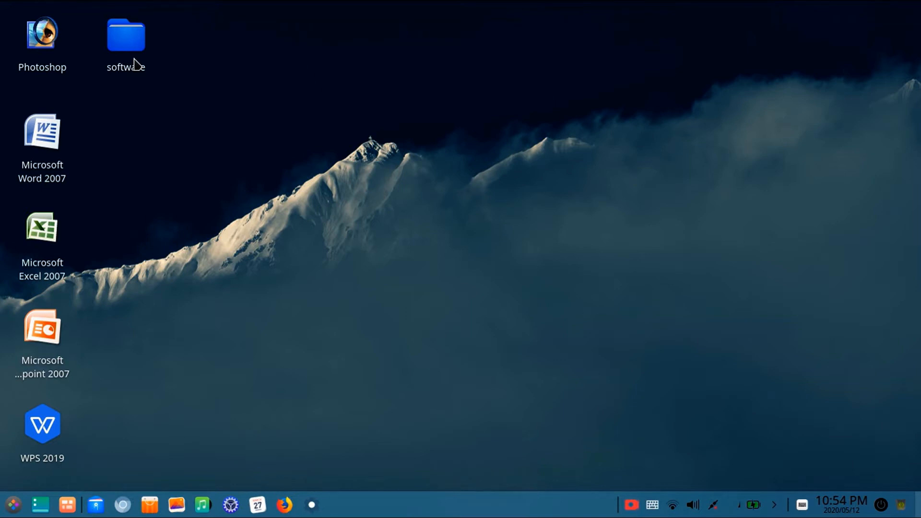
# Launch a terminal, change into the Desktop directory and list its contents with ls.
pyautogui.press('ctrl')
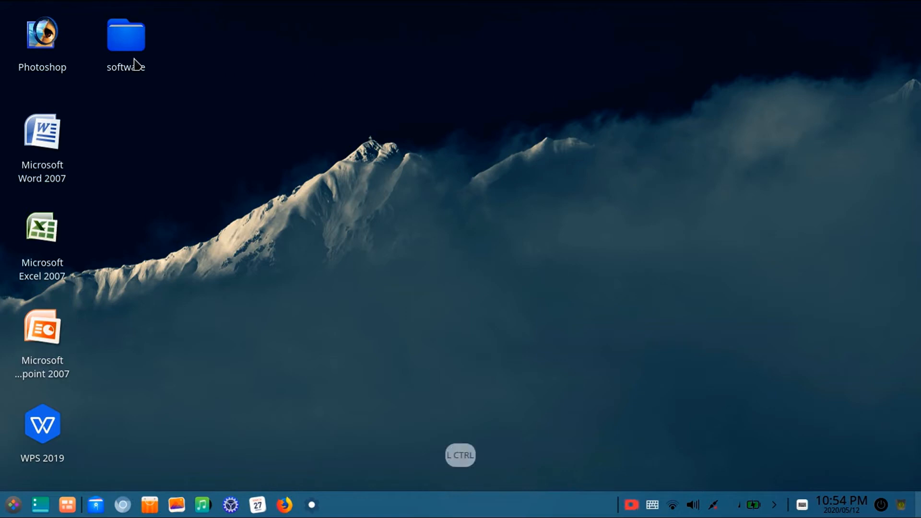
pyautogui.press('ctrl+alt+t')
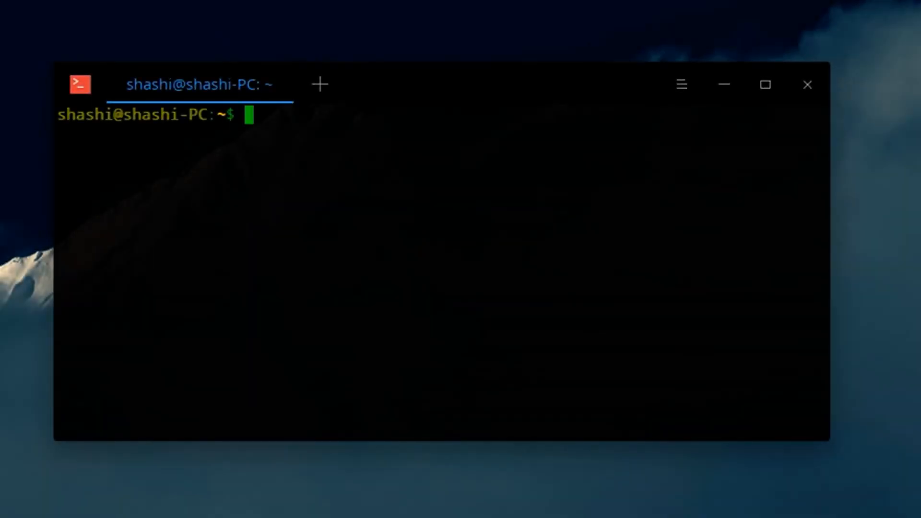
pyautogui.write('cd')
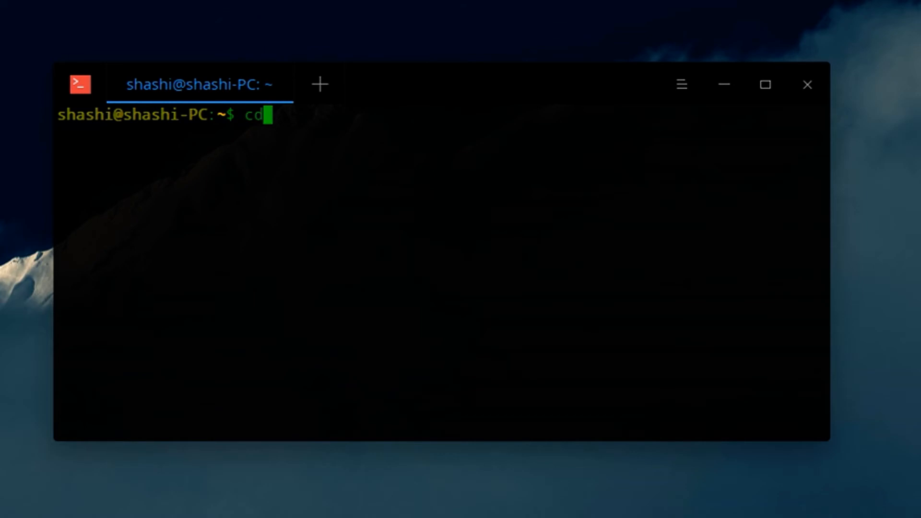
pyautogui.write('Desktop')
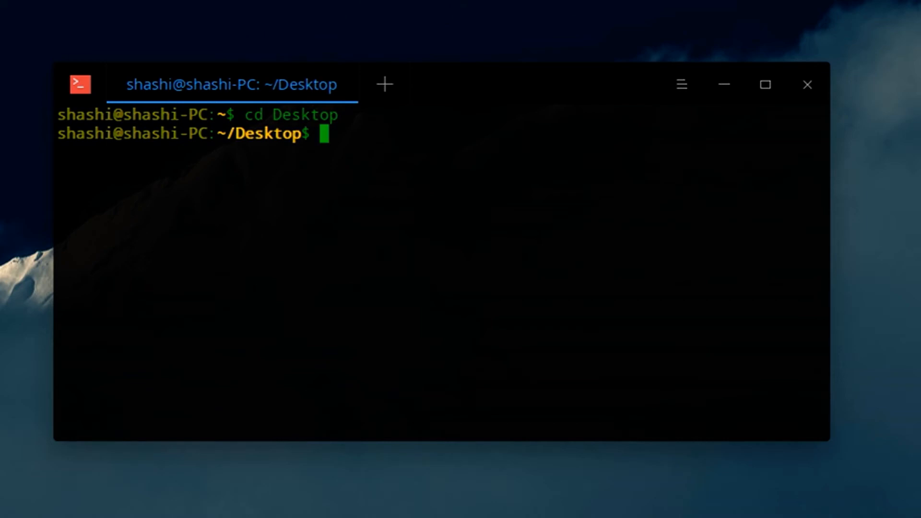
pyautogui.write('ls')
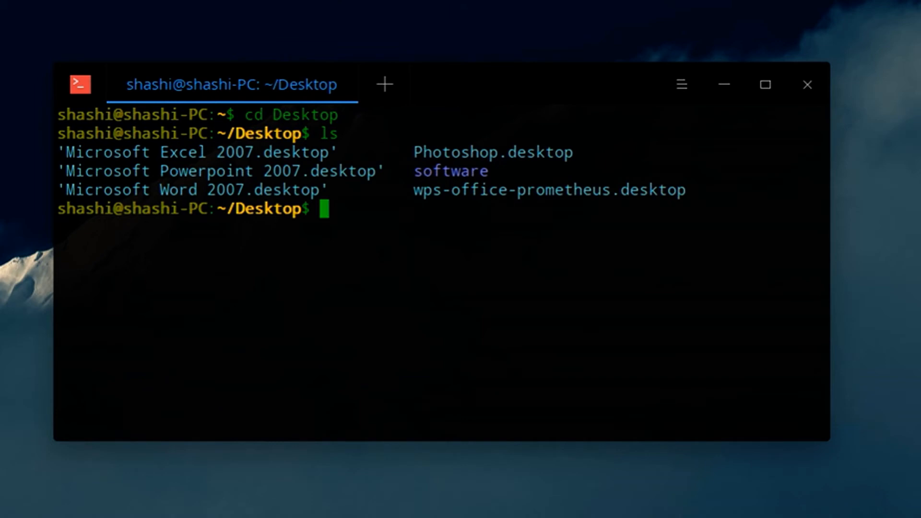
# Begin the compression command with tar -zcvf at the Desktop prompt.
pyautogui.write('tar')
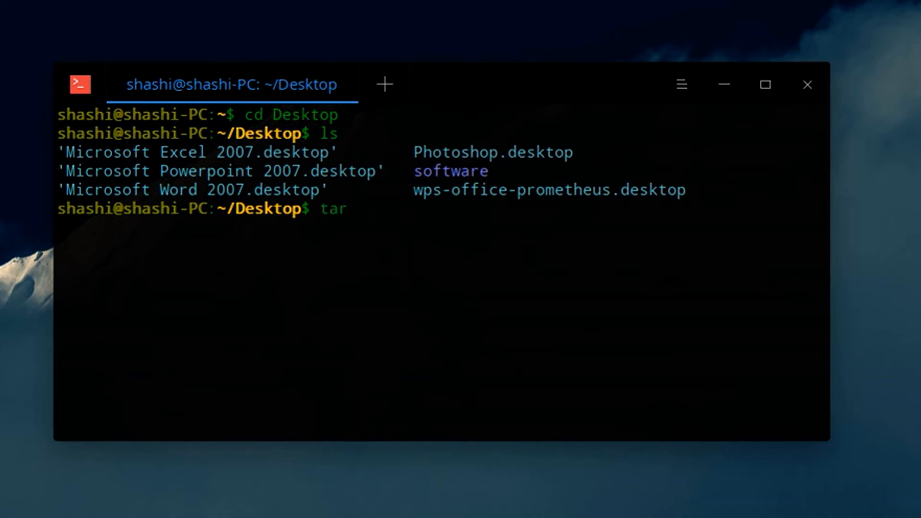
pyautogui.write('-')
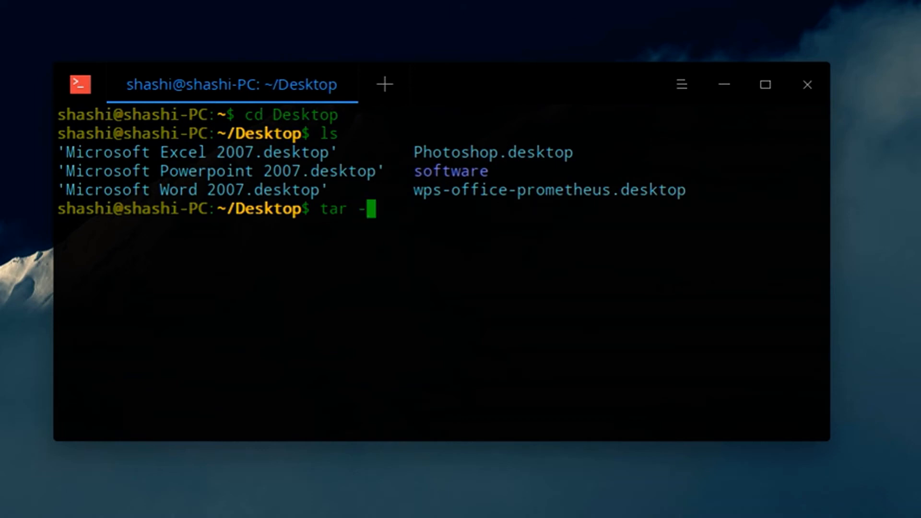
pyautogui.write('z')
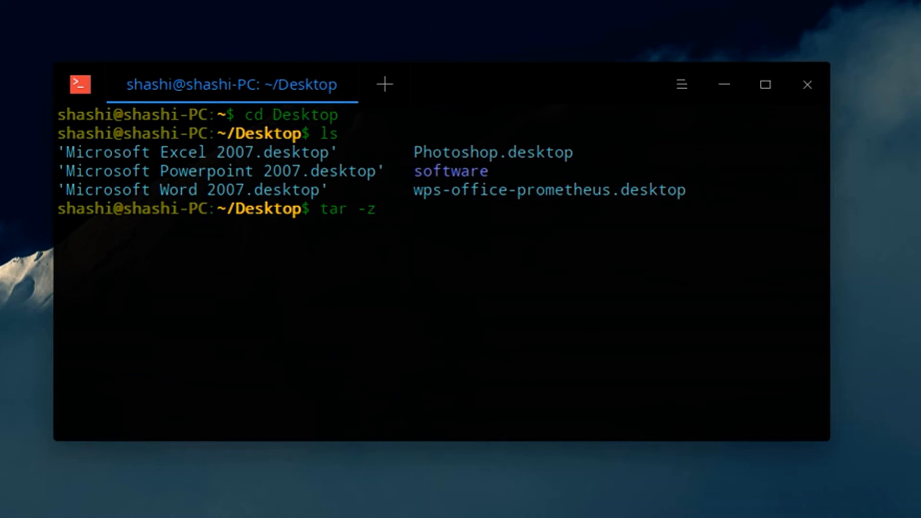
pyautogui.write('c')
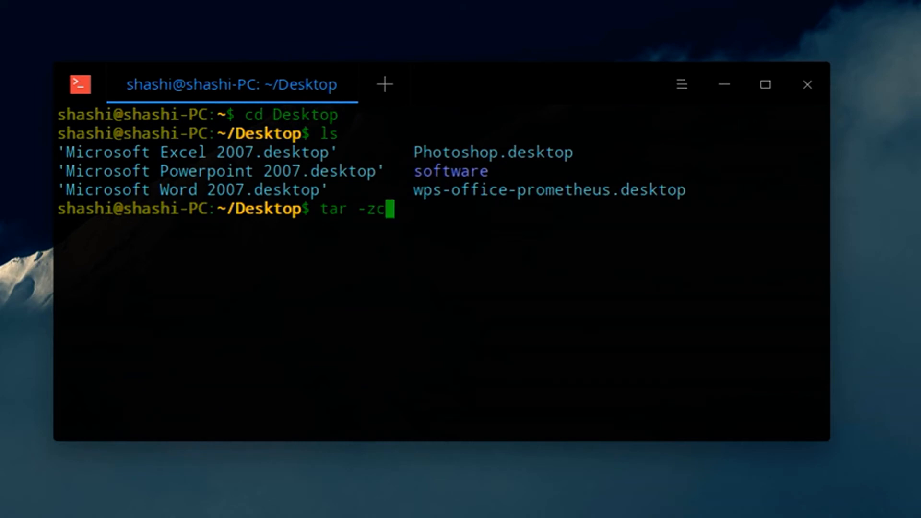
pyautogui.write('v')
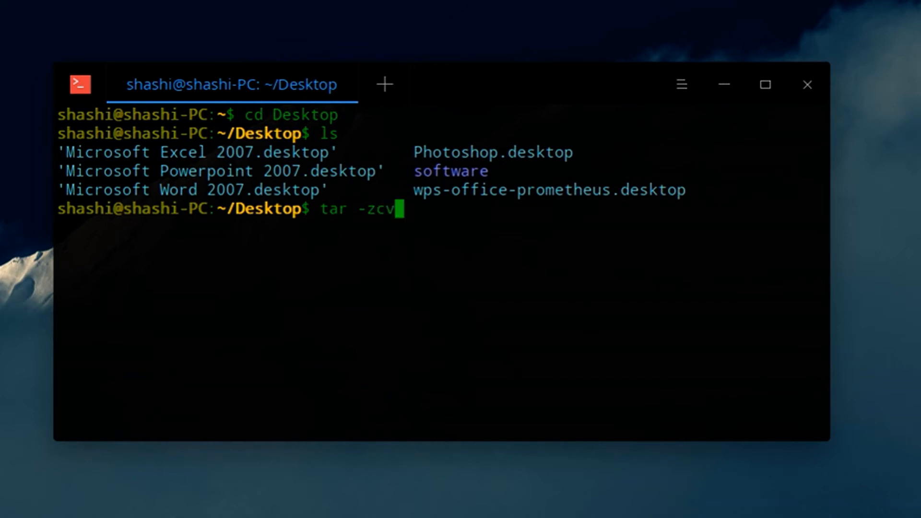
pyautogui.write('f')
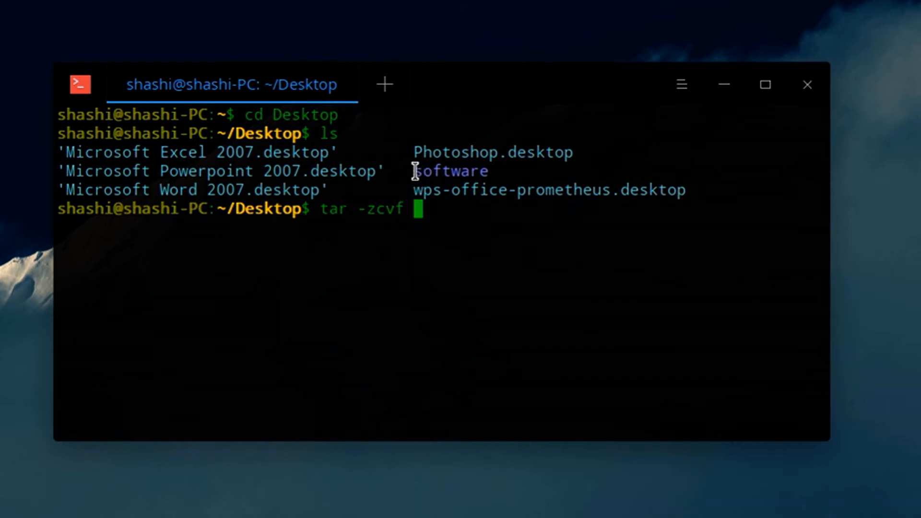
# Complete the command with archive name software.tar.gz and source folder software.
pyautogui.doubleClick(451, 171)
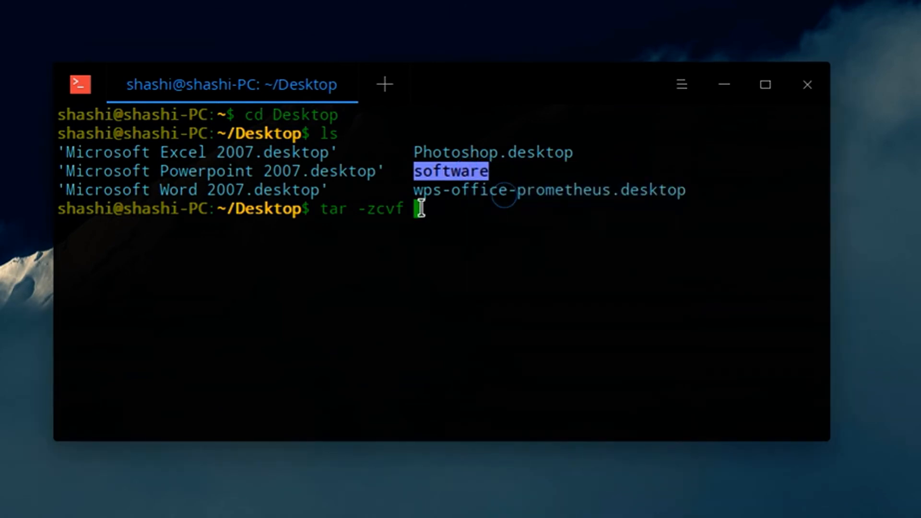
pyautogui.write('software')
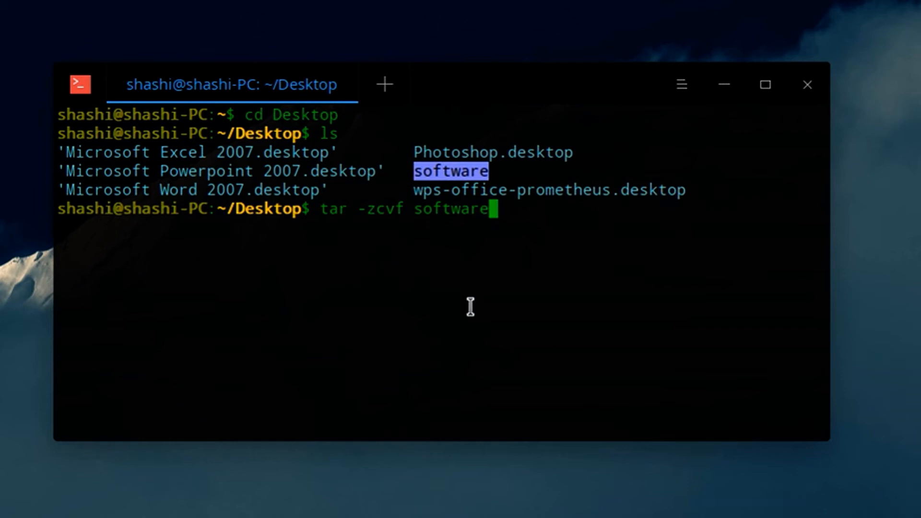
pyautogui.write('.')
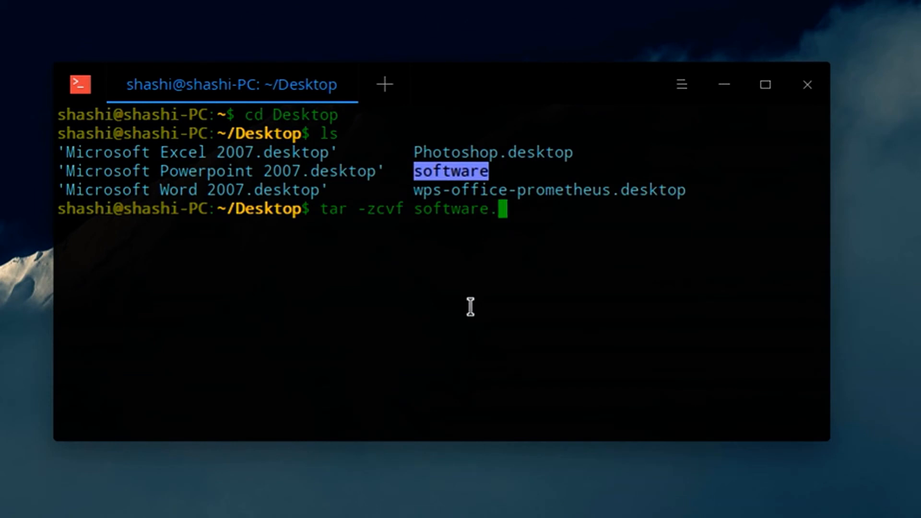
pyautogui.write('tar')
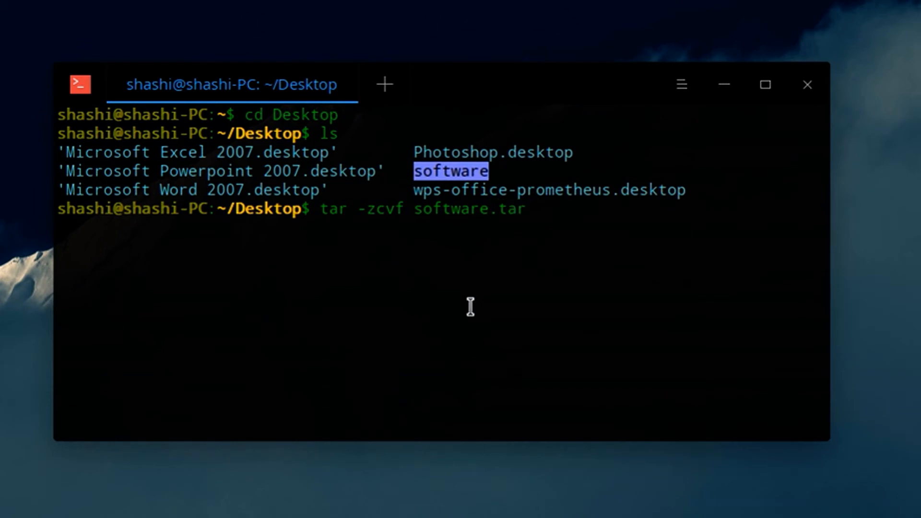
pyautogui.write('.gz')
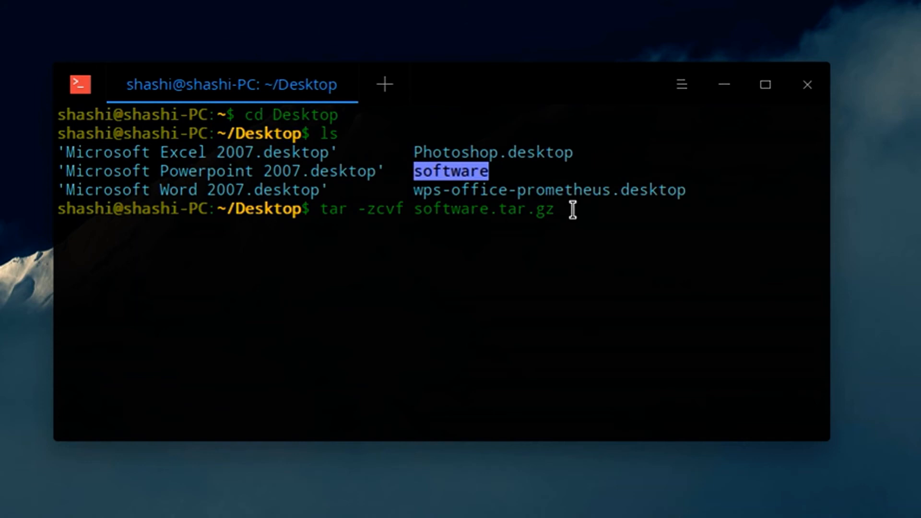
pyautogui.write('software')
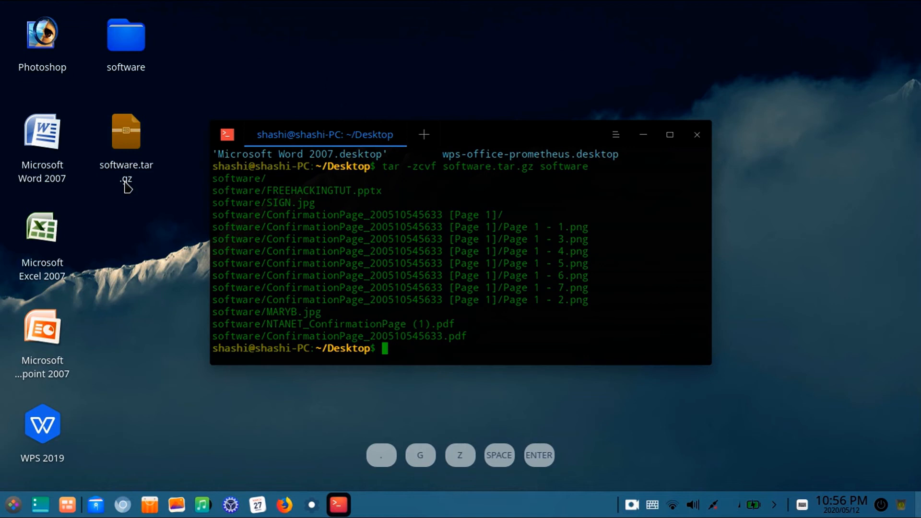
# Return focus to the terminal after removing the original software folder.
pyautogui.click(697, 134)
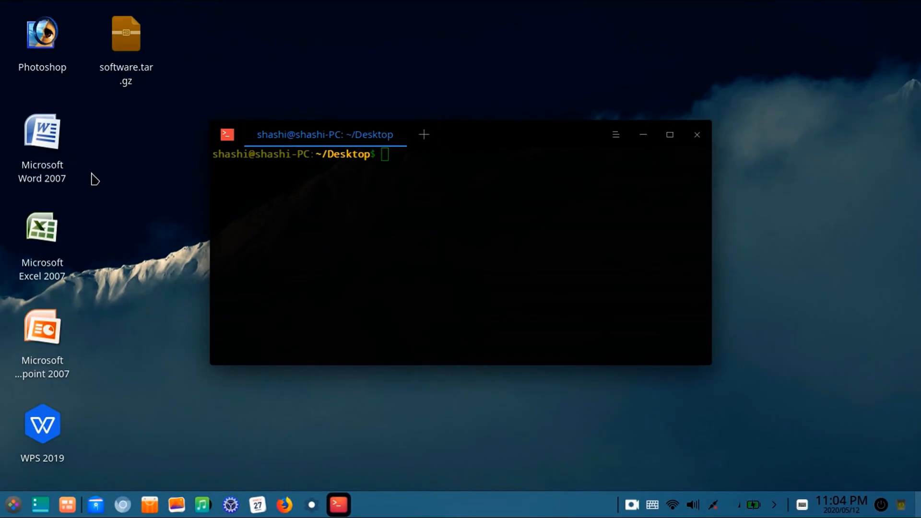
pyautogui.moveTo(108, 238)
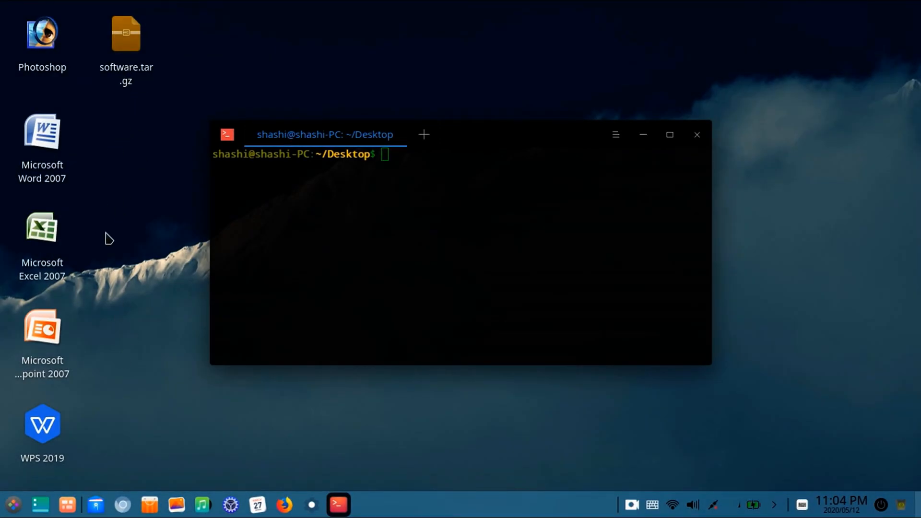
pyautogui.moveTo(130, 155)
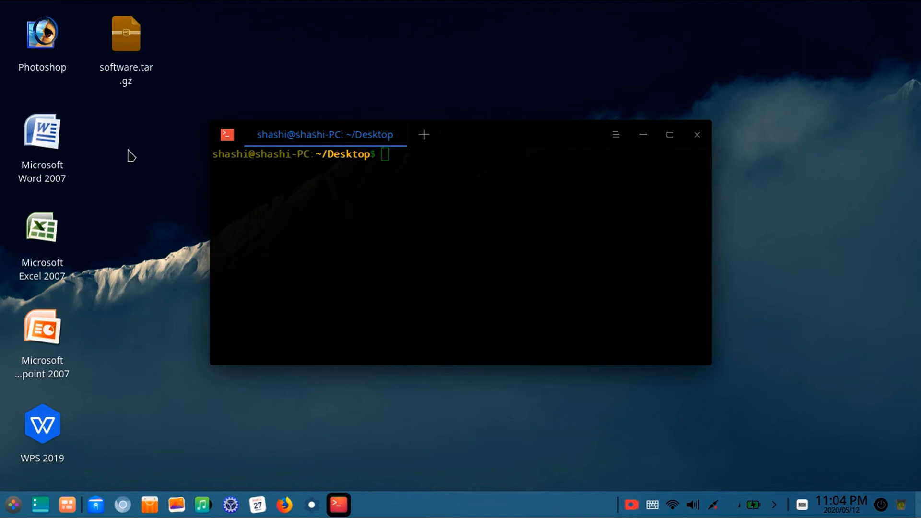
pyautogui.moveTo(269, 210)
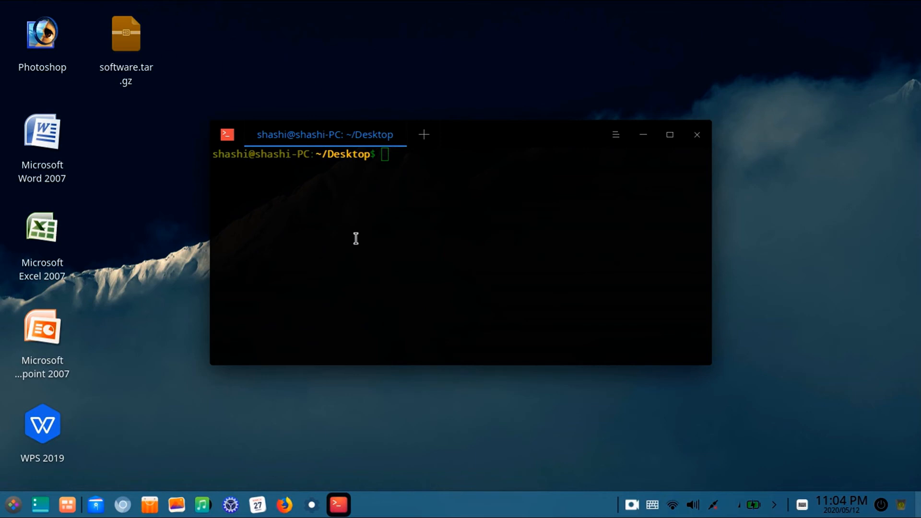
pyautogui.moveTo(389, 166)
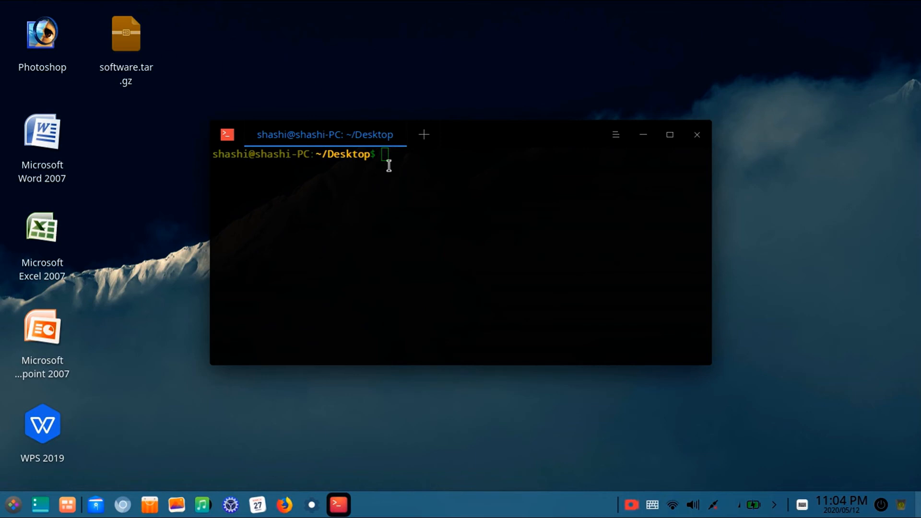
# Enter tar -zxvf software.tar.gz at the prompt to extract the archive.
pyautogui.write('tar')
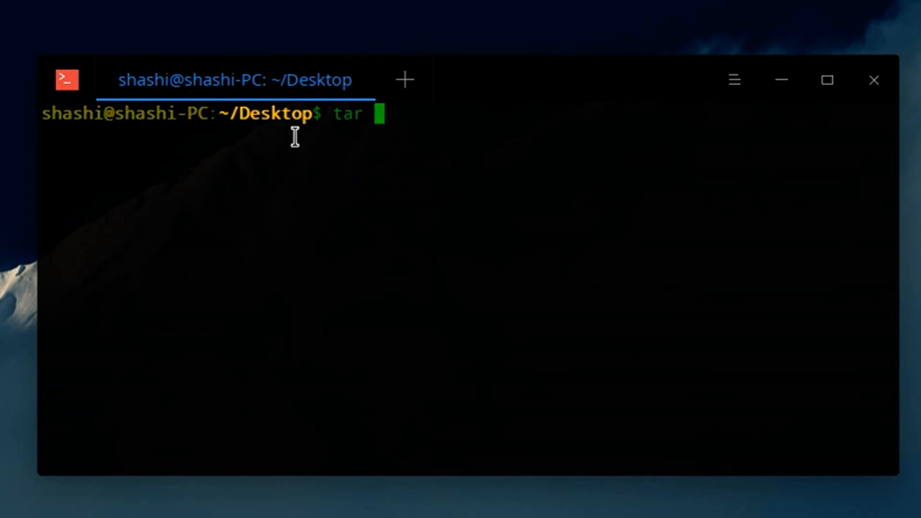
pyautogui.write('-')
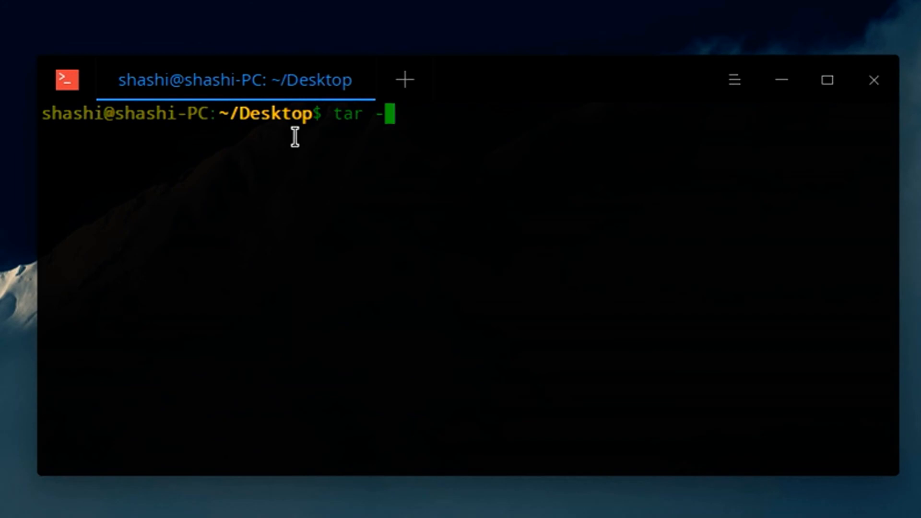
pyautogui.write('zxv')
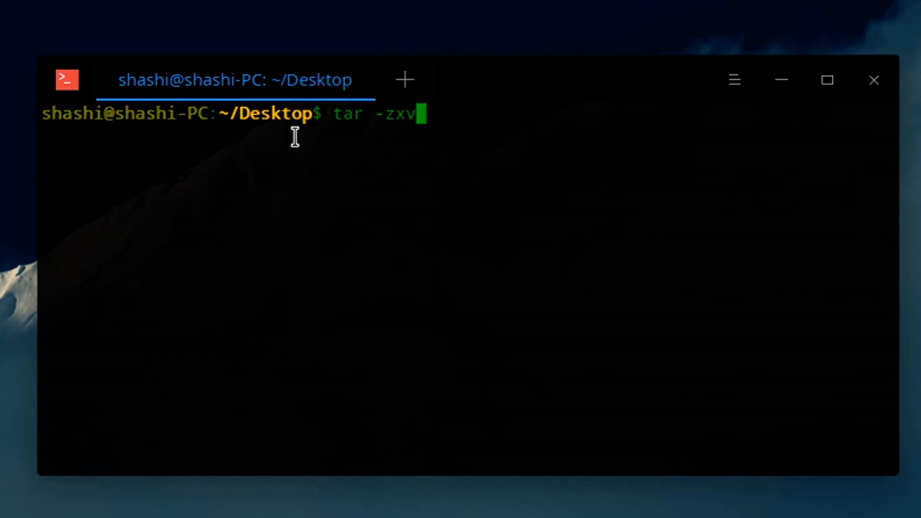
pyautogui.write('f')
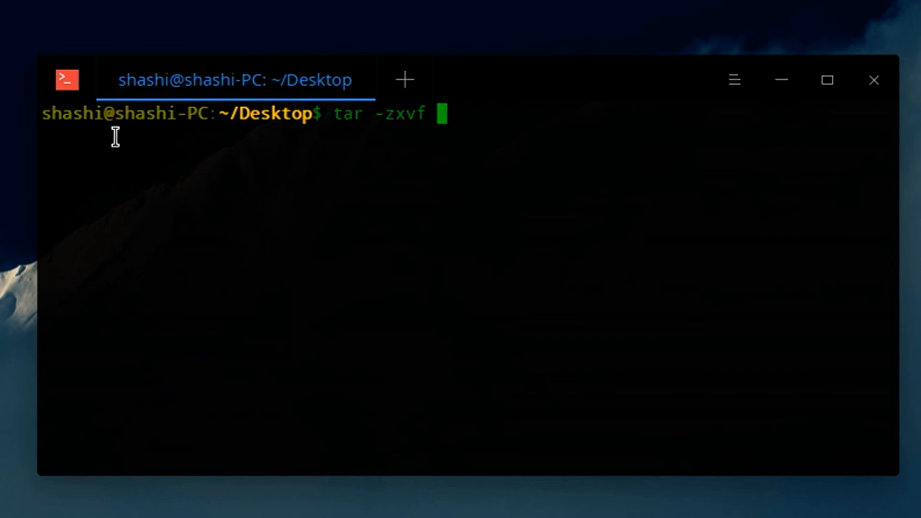
pyautogui.moveTo(57, 182)
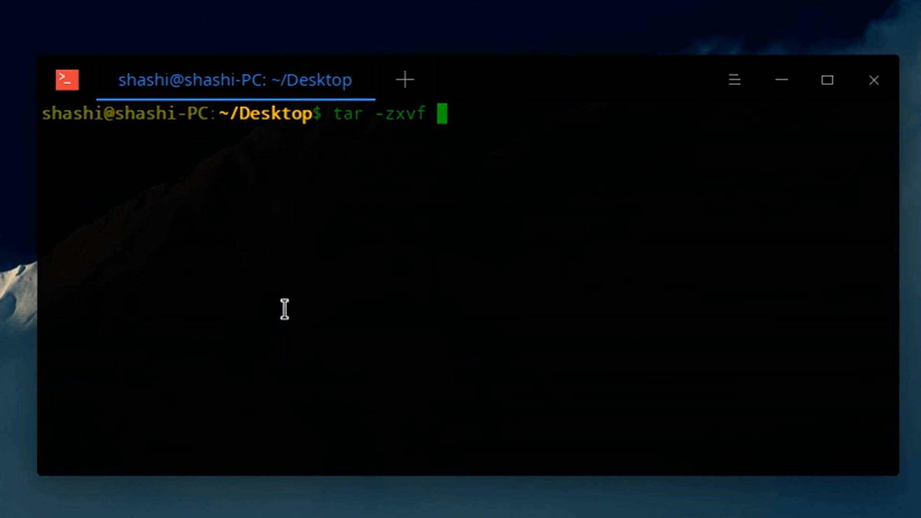
pyautogui.write('s')
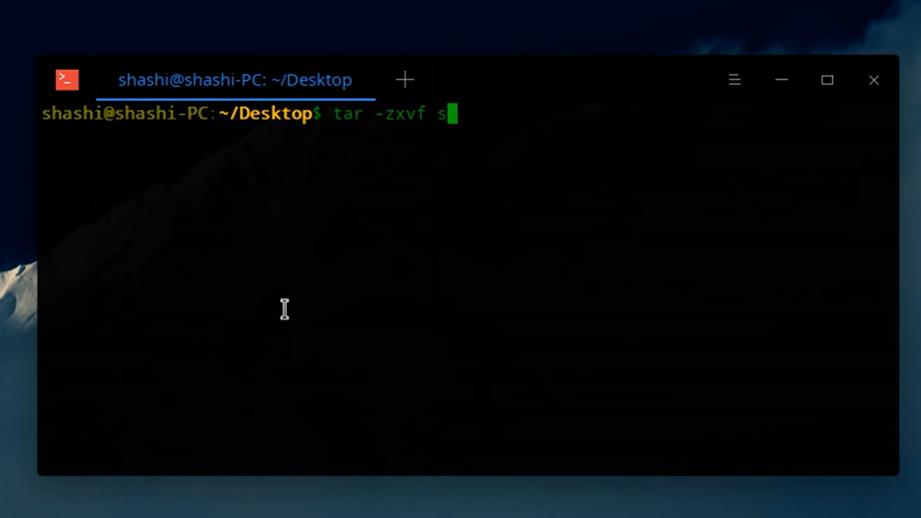
pyautogui.write('oftwar')
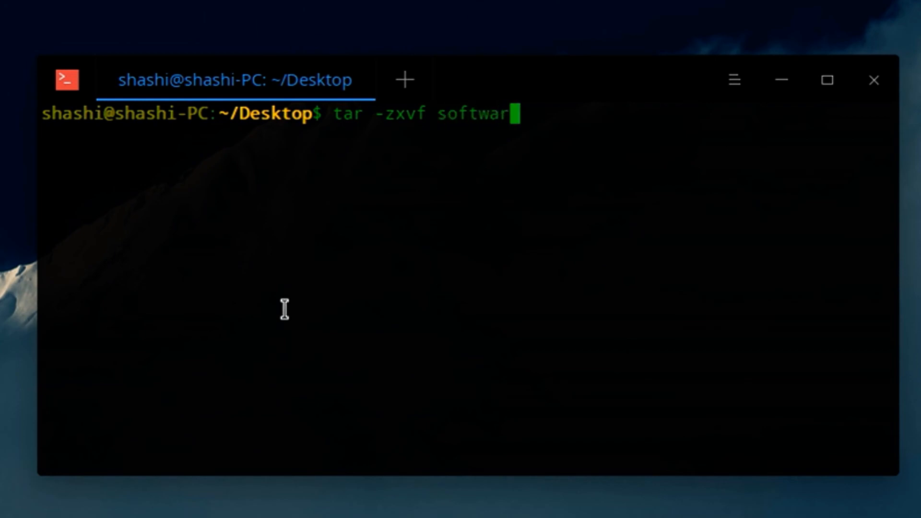
pyautogui.write('e.')
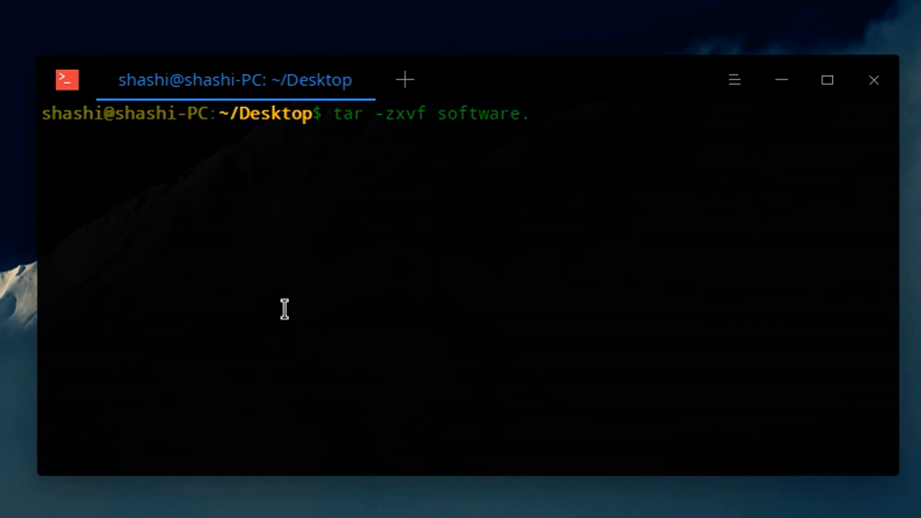
pyautogui.write('tar')
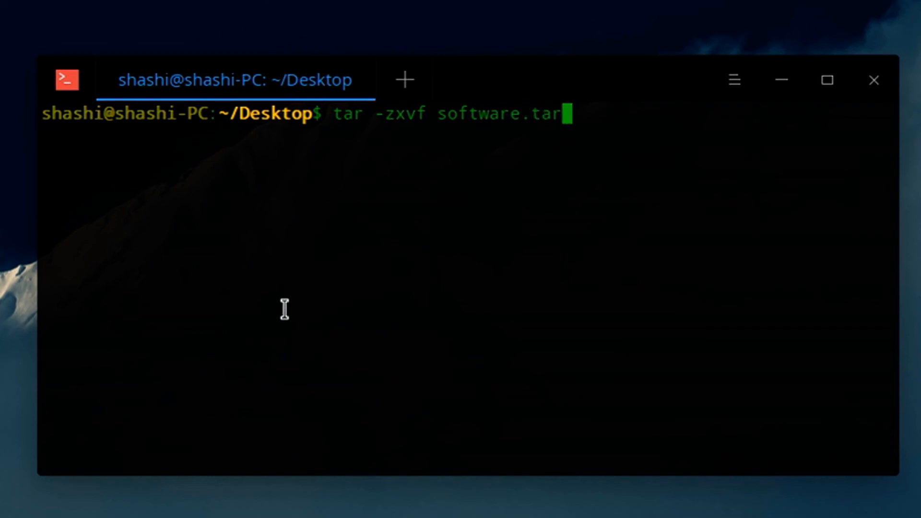
pyautogui.write('.gz')
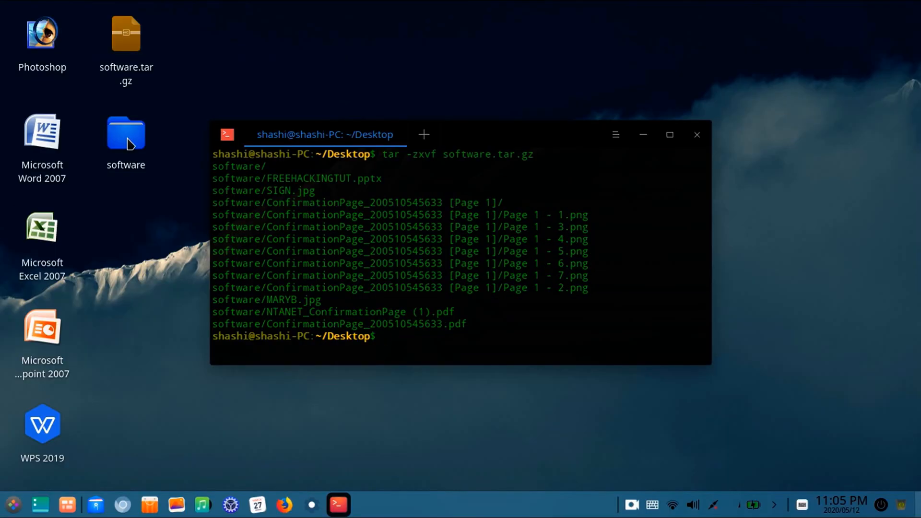
pyautogui.moveTo(140, 147)
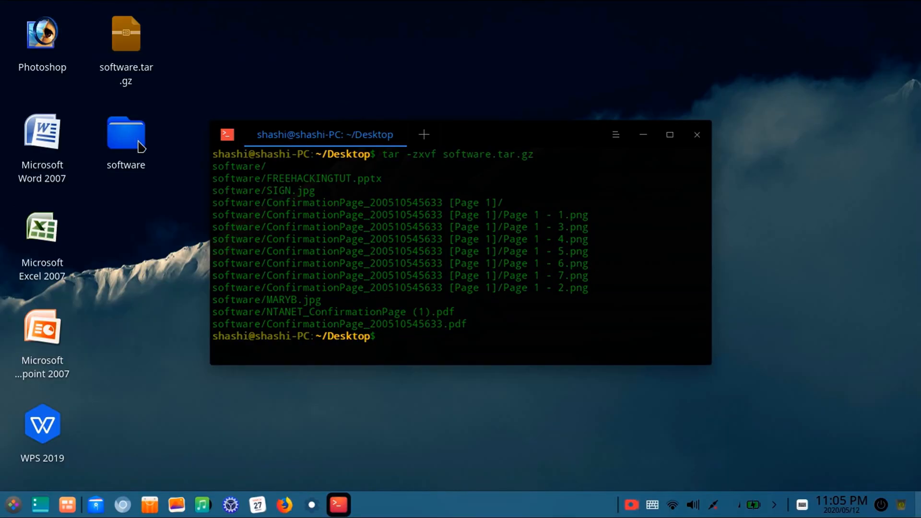